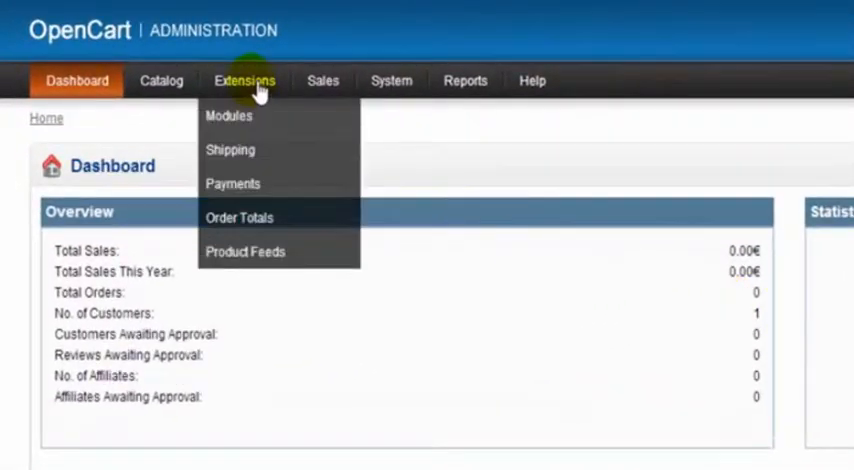
# - Open the Modules list from the Extensions admin menu
pyautogui.click(228, 116)
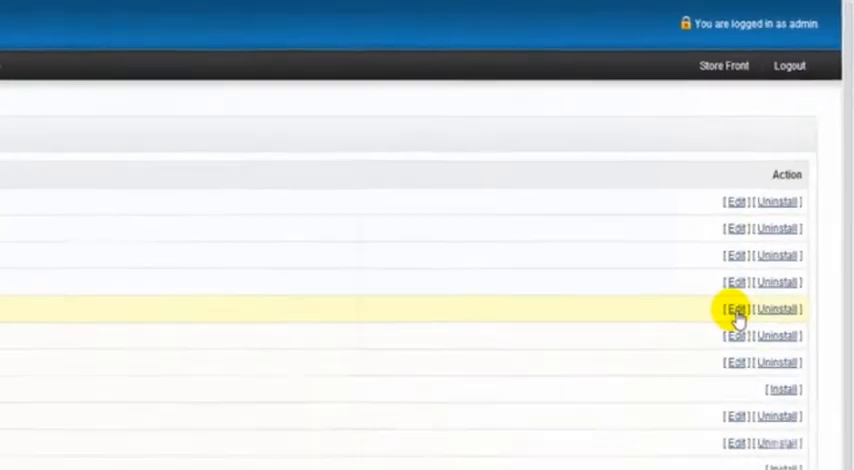
# - Edit Bestsellers and add a module entry with limit 5, 80×80 images, Home layout
pyautogui.click(736, 308)
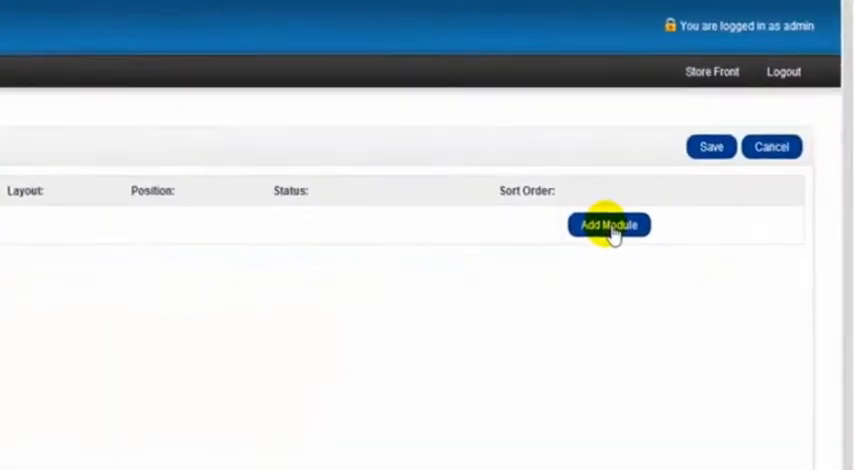
pyautogui.click(608, 224)
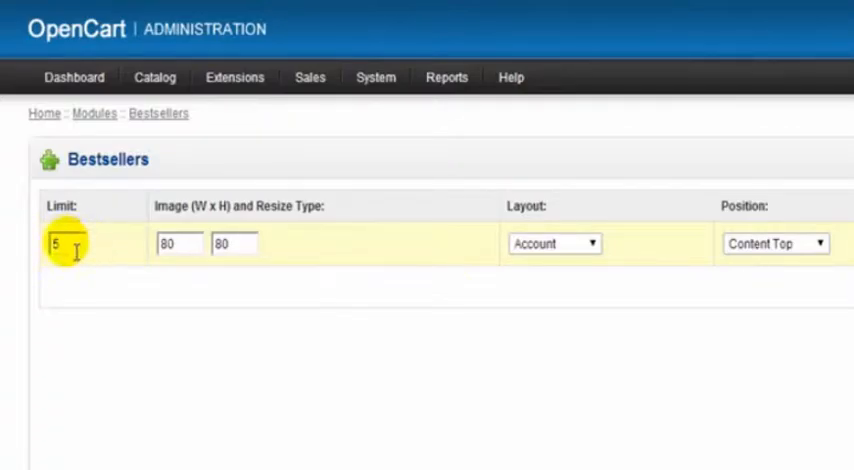
pyautogui.moveTo(196, 232)
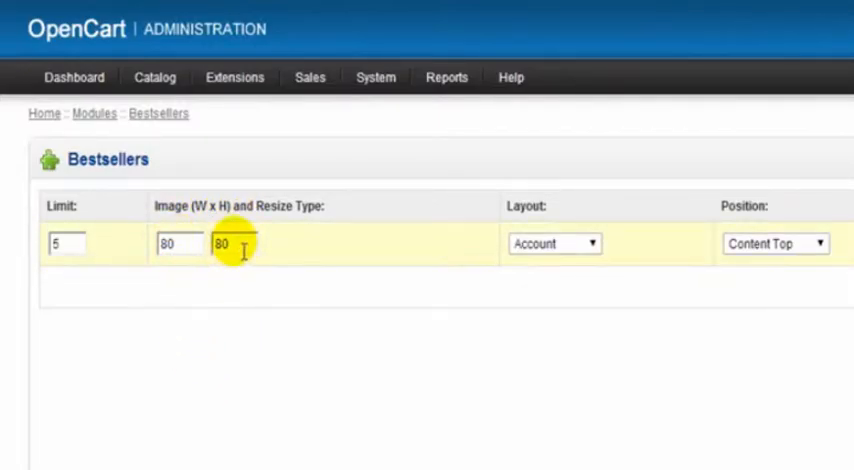
pyautogui.moveTo(622, 328)
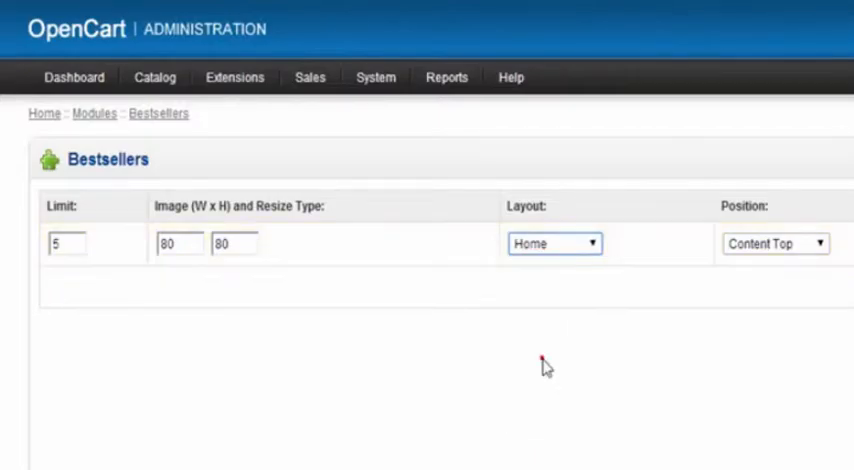
pyautogui.moveTo(650, 324)
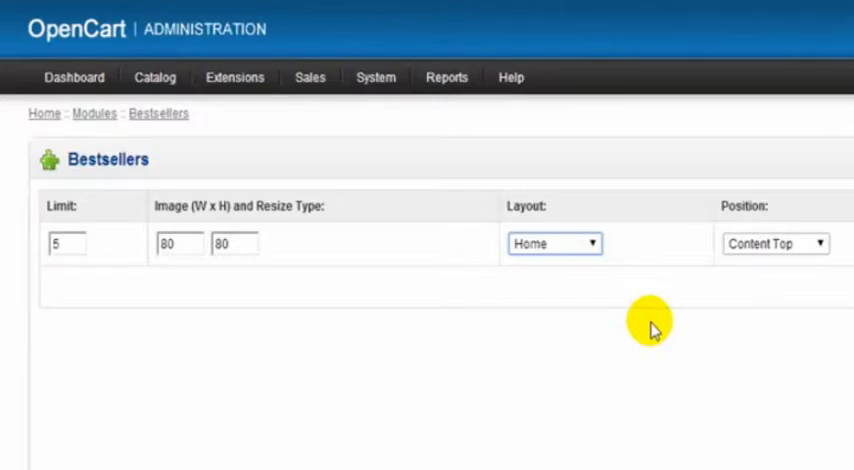
pyautogui.hscroll(3)
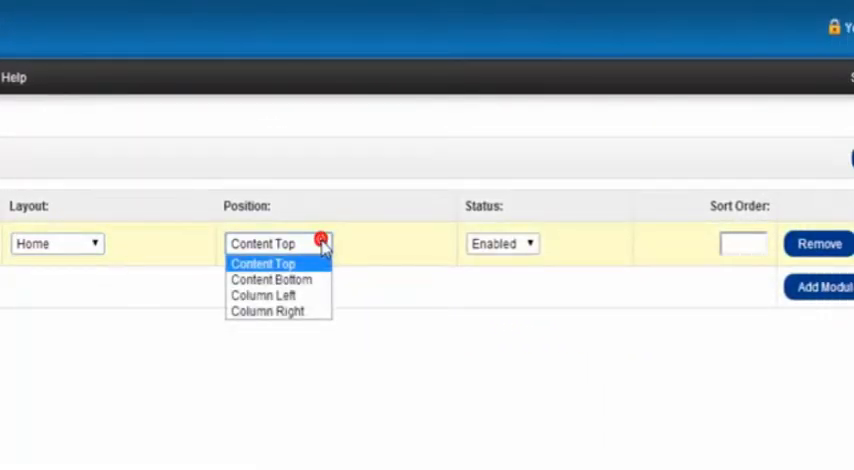
pyautogui.moveTo(262, 296)
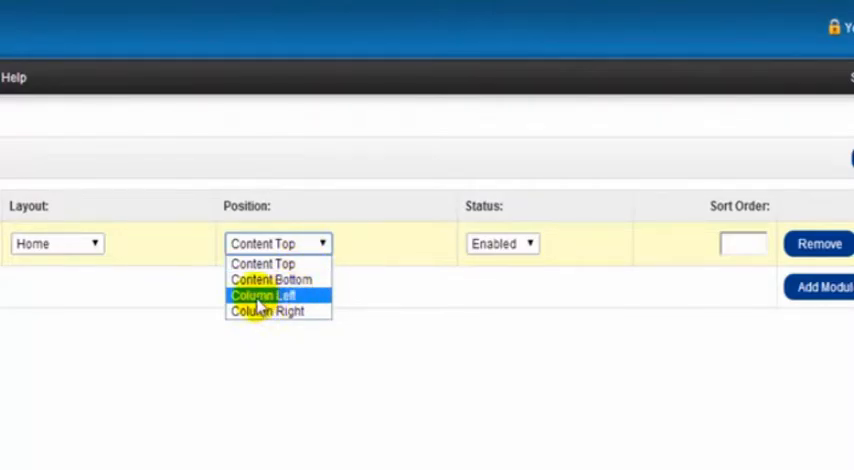
# - Place the module in Column Left with sort order 2, save, and check the storefront home page
pyautogui.click(264, 296)
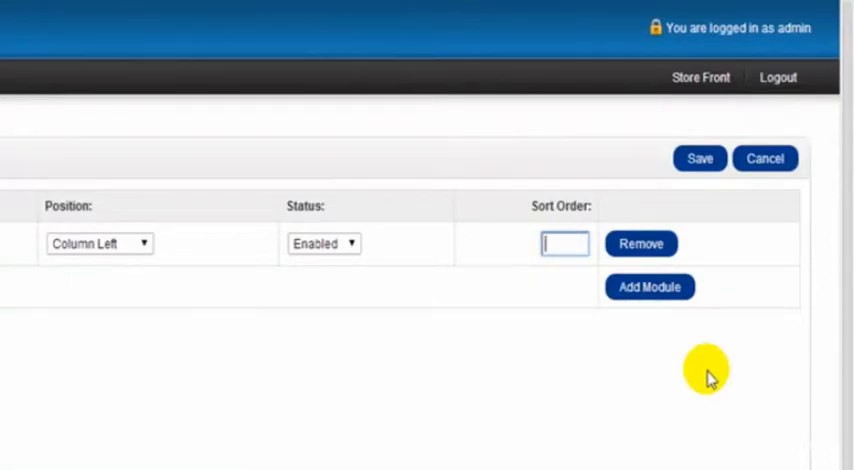
pyautogui.write('2')
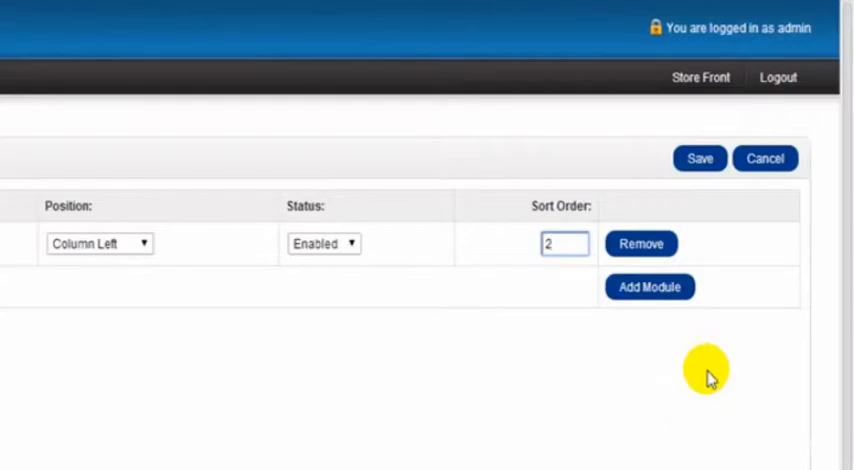
pyautogui.moveTo(474, 416)
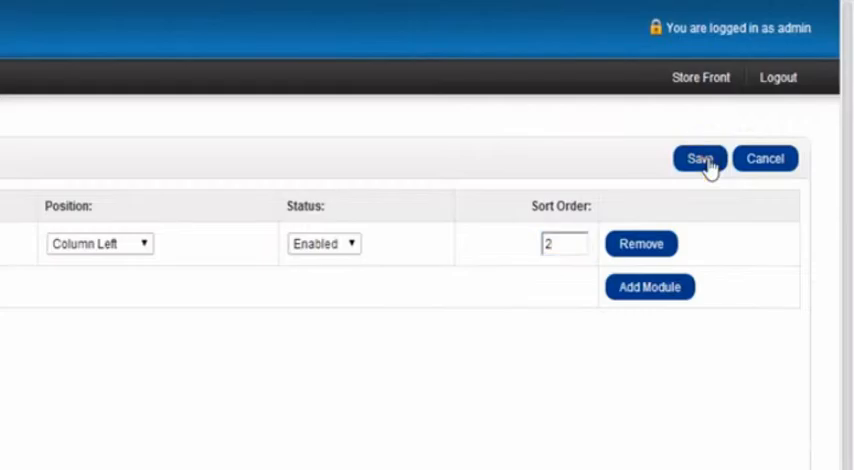
pyautogui.click(700, 158)
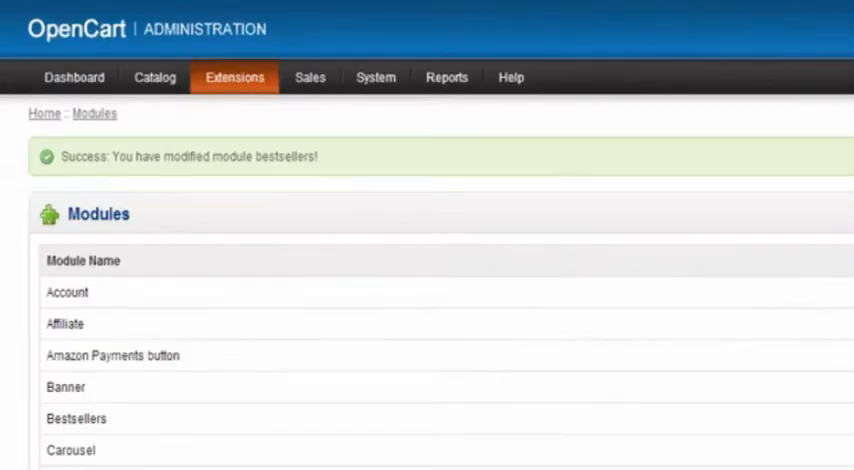
pyautogui.scroll(-3)
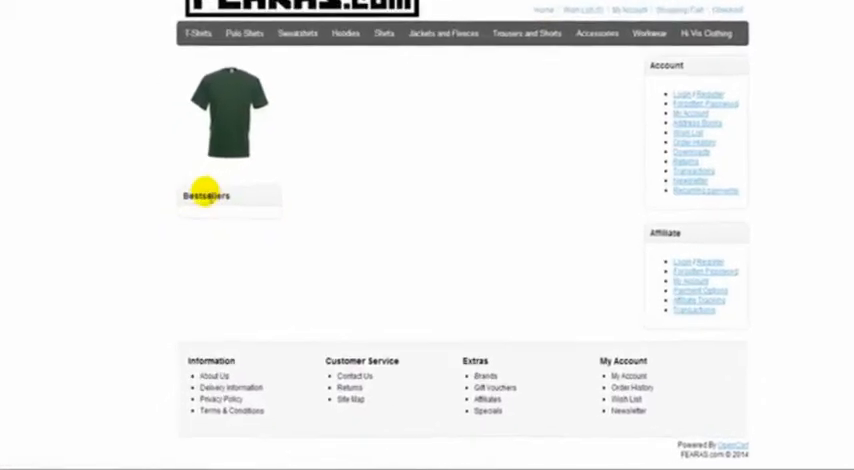
pyautogui.scroll(-3)
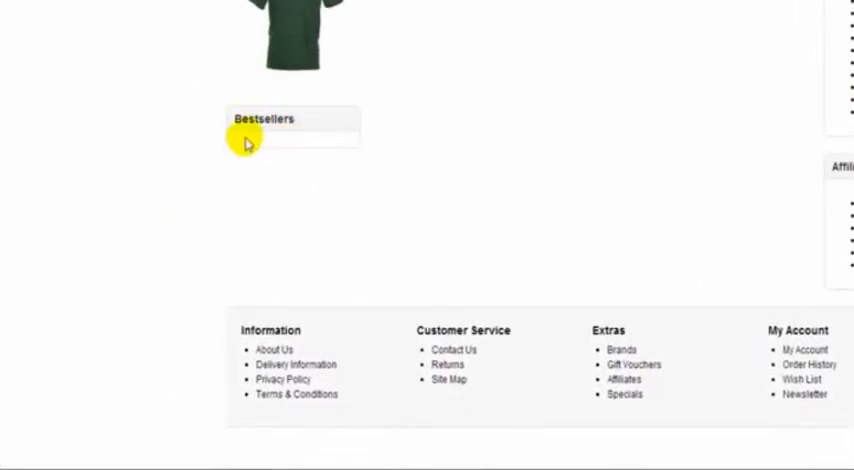